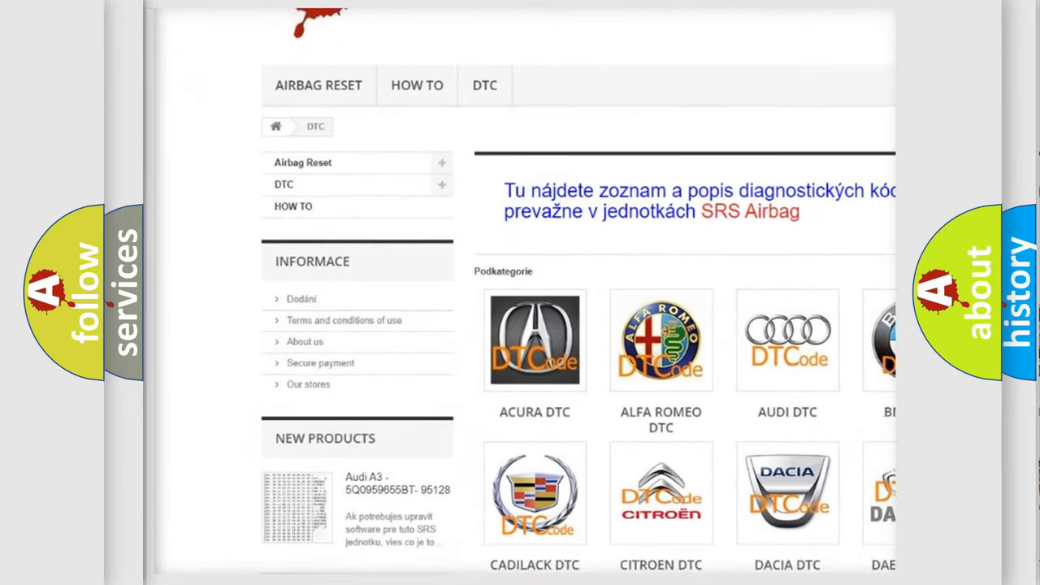
pyautogui.scroll(-3)
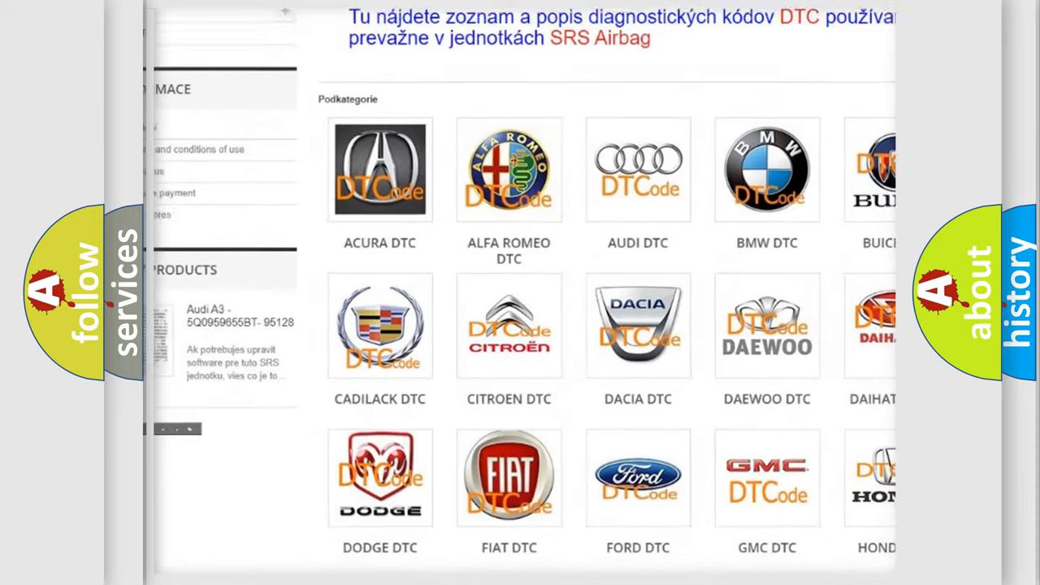
pyautogui.scroll(-3)
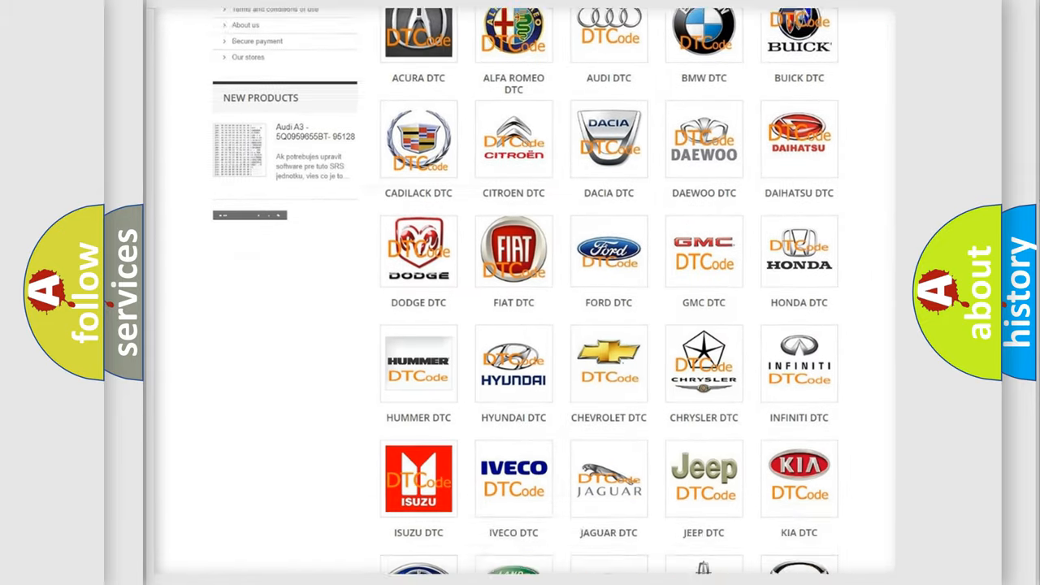
pyautogui.scroll(-3)
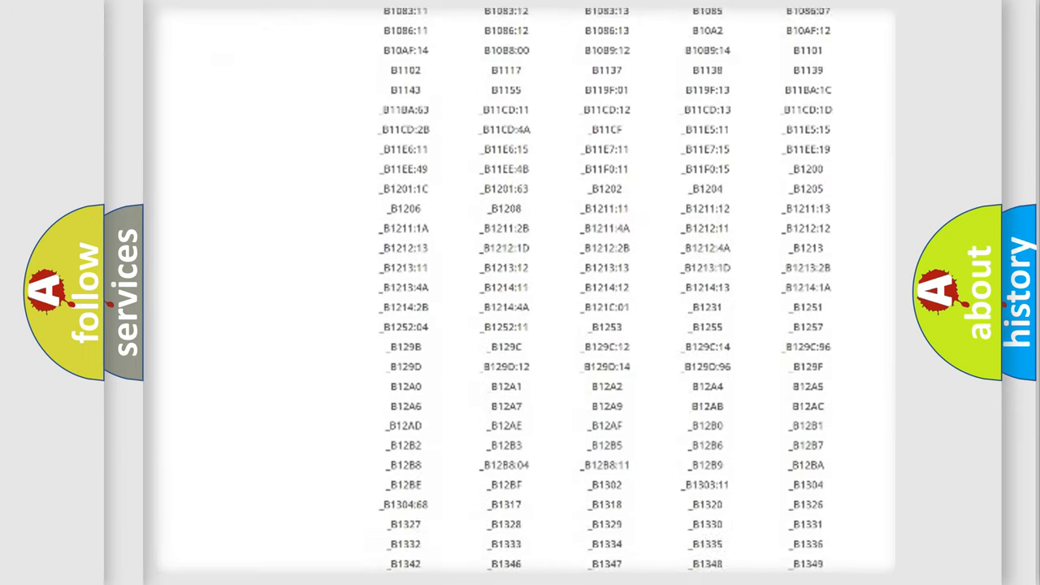
pyautogui.scroll(-3)
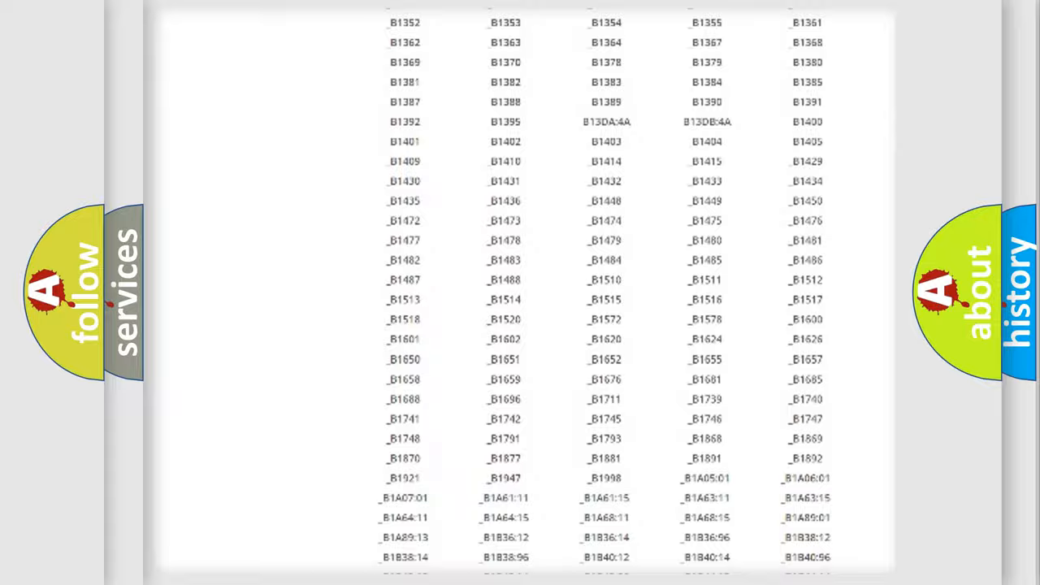